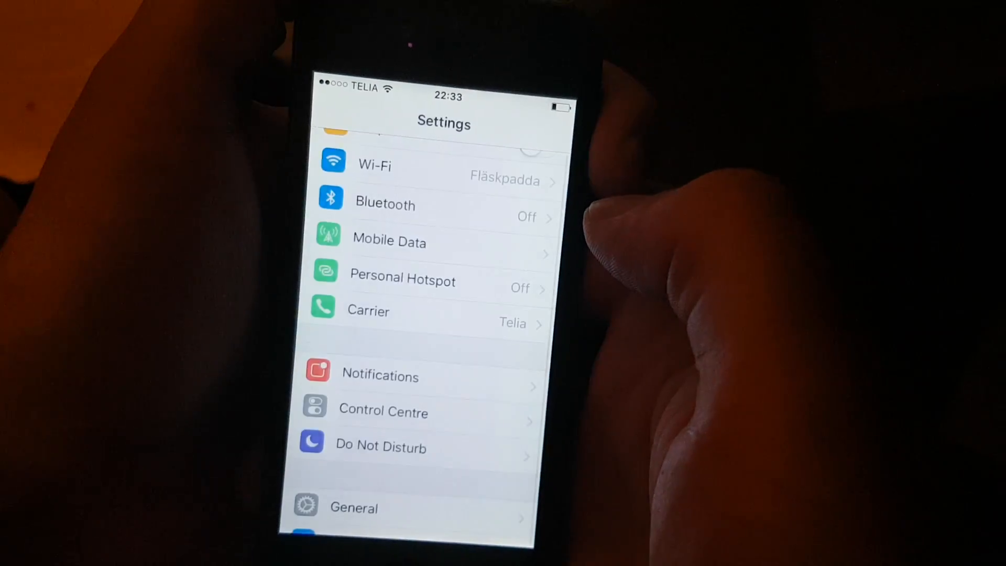
# Look through the Settings list and return to the home screen
pyautogui.scroll(-3)
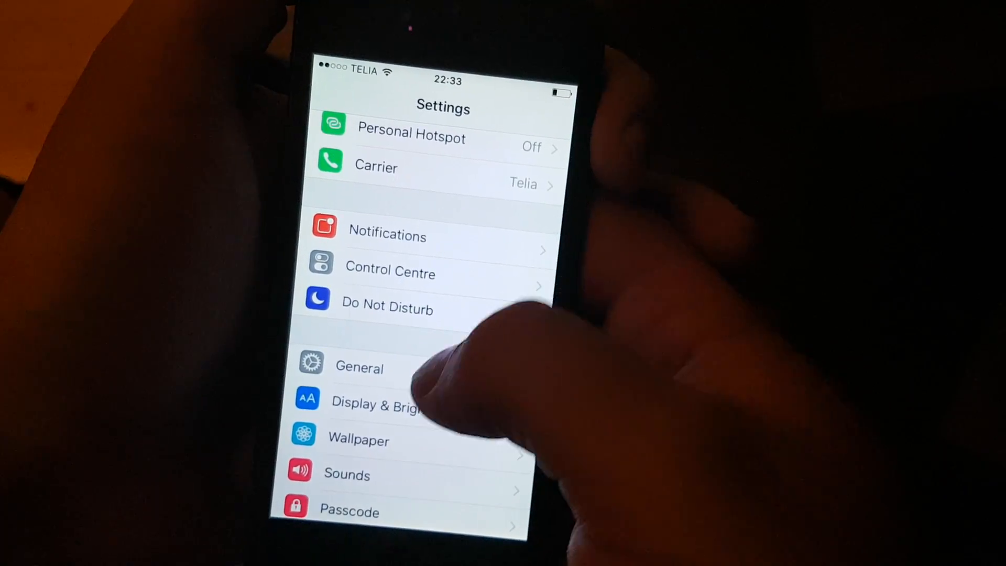
pyautogui.click(359, 368)
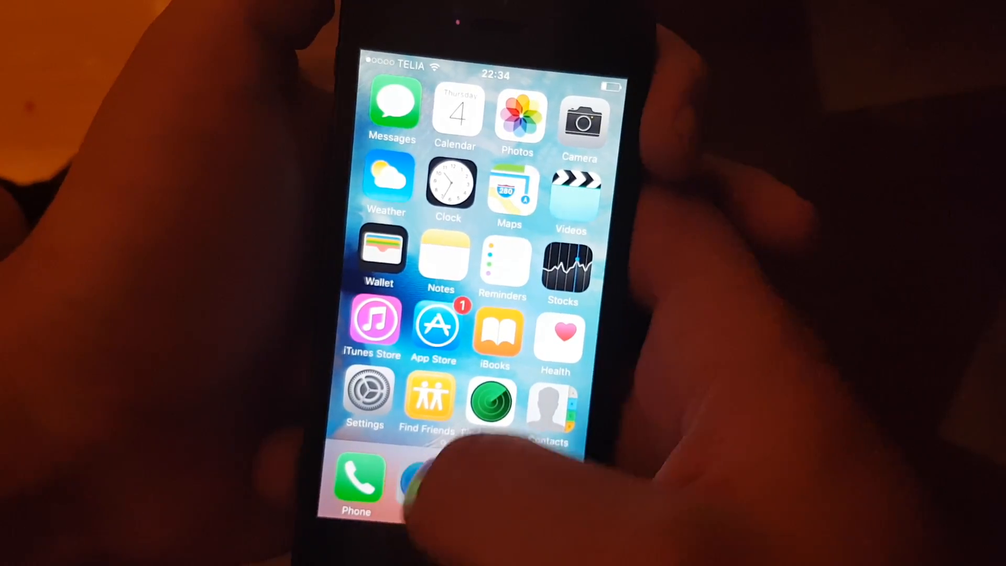
# Load pangu9.mobi in Safari and read down to the 'Download The Apps Here!' image
pyautogui.click(418, 482)
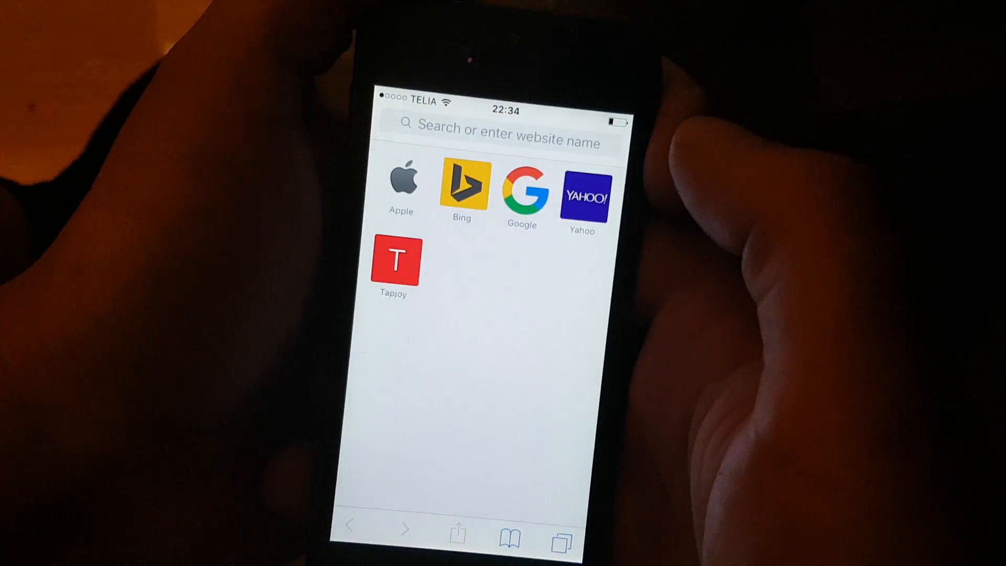
pyautogui.click(505, 139)
pyautogui.write('pangu9.mobi')
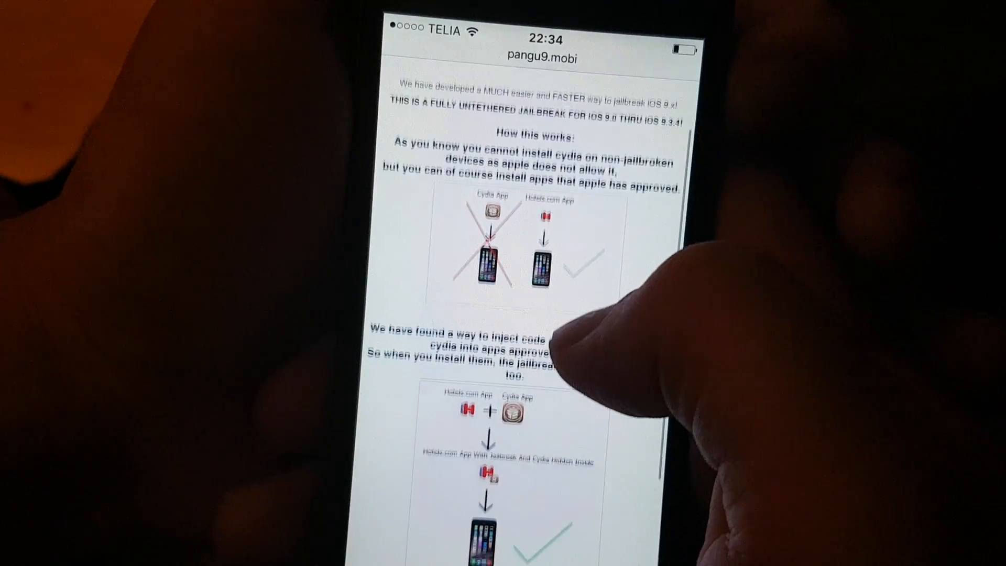
pyautogui.scroll(-3)
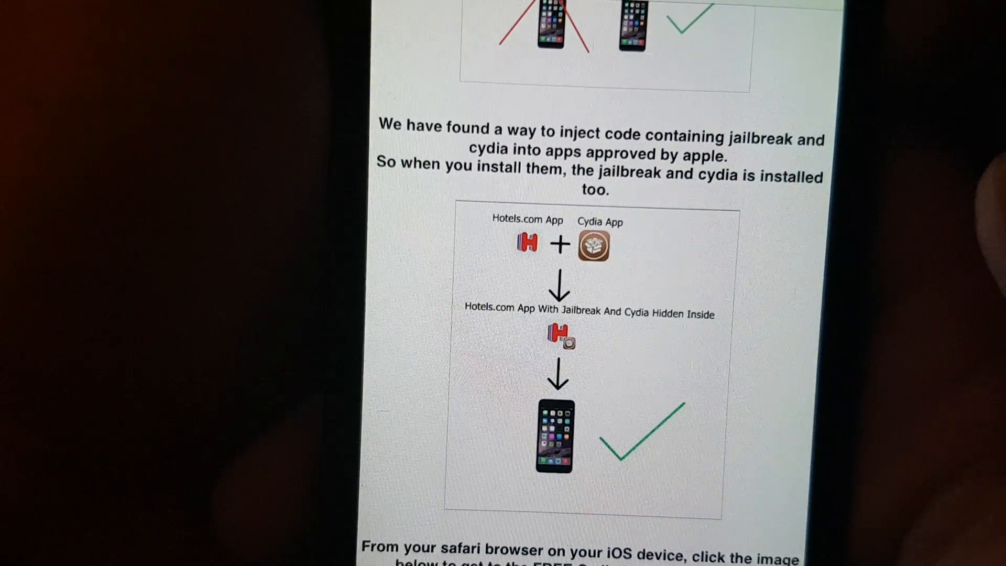
pyautogui.scroll(3)
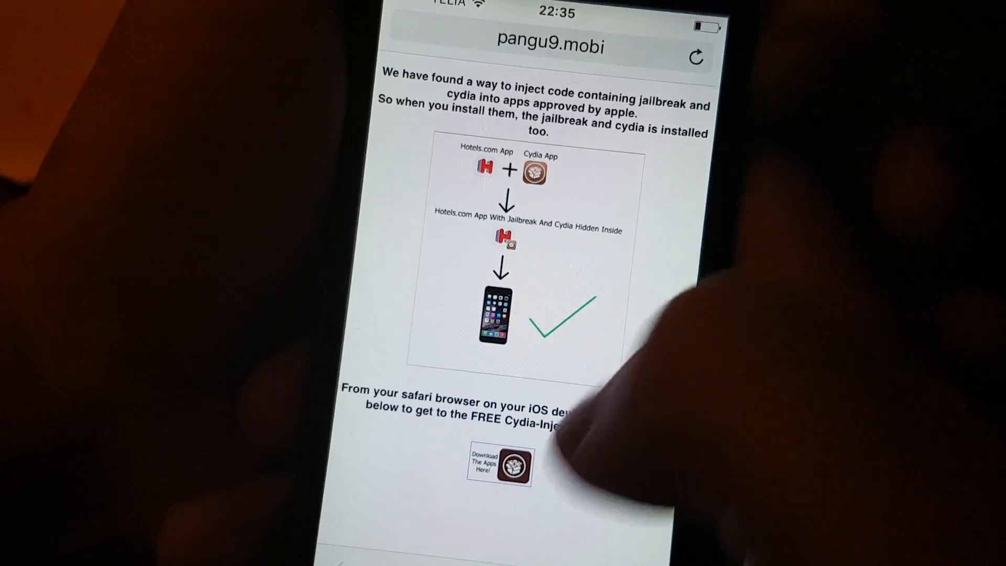
# Install Bingo! by Storm8 Studios from the download link and accept the iMessage carrier-charge alert
pyautogui.click(501, 468)
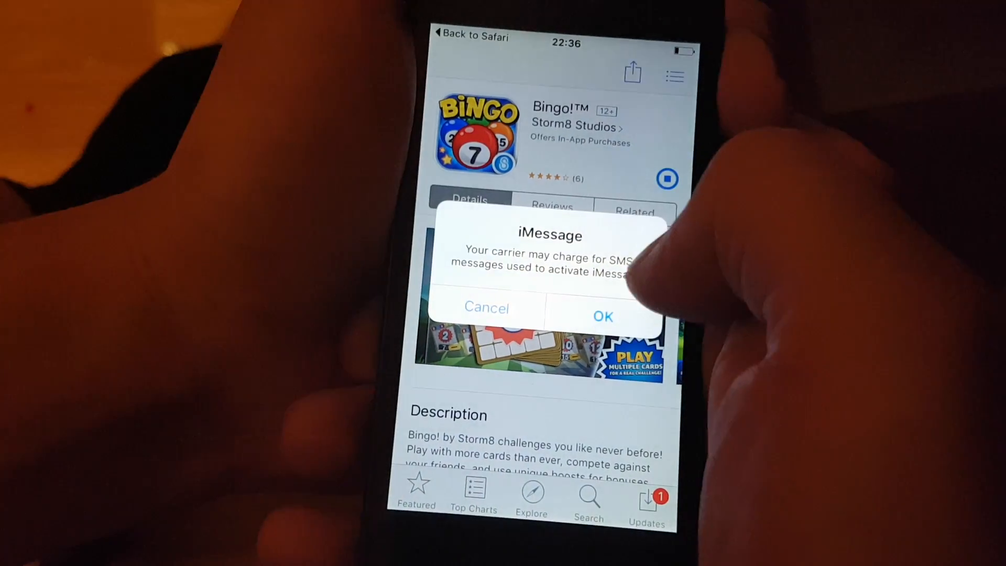
pyautogui.click(602, 316)
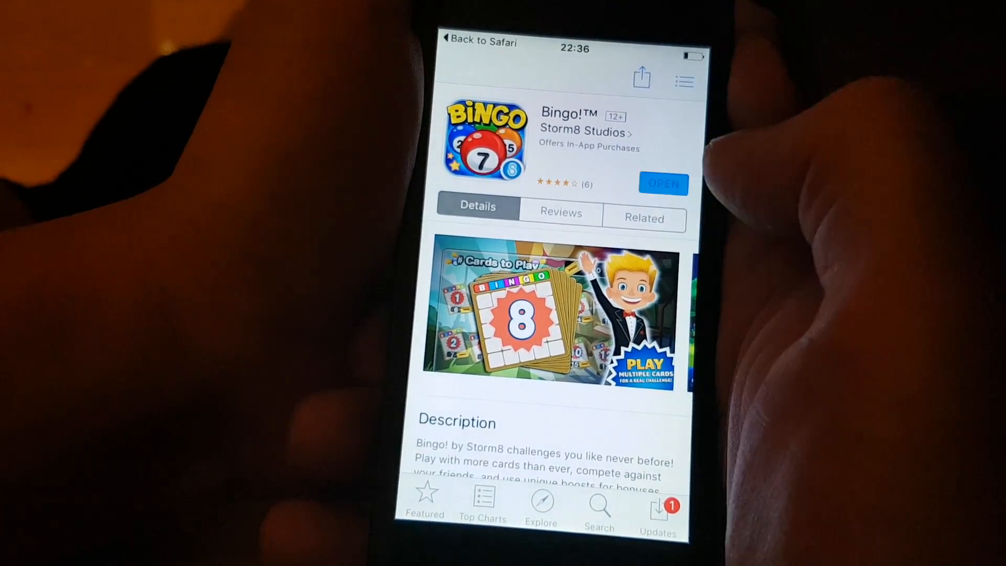
# Launch Bingo! and show the Gems packs in its Stock Up store
pyautogui.click(664, 184)
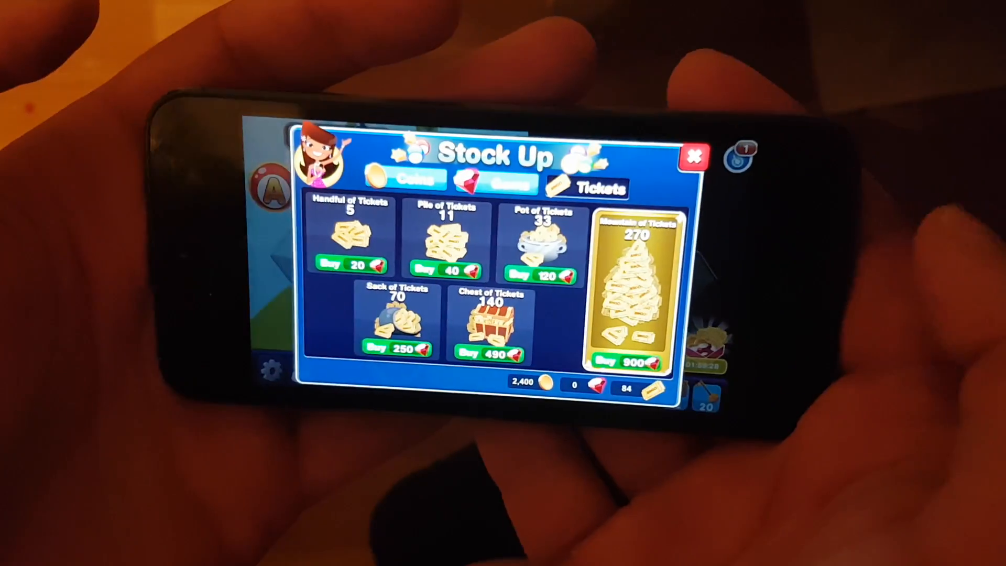
pyautogui.click(494, 181)
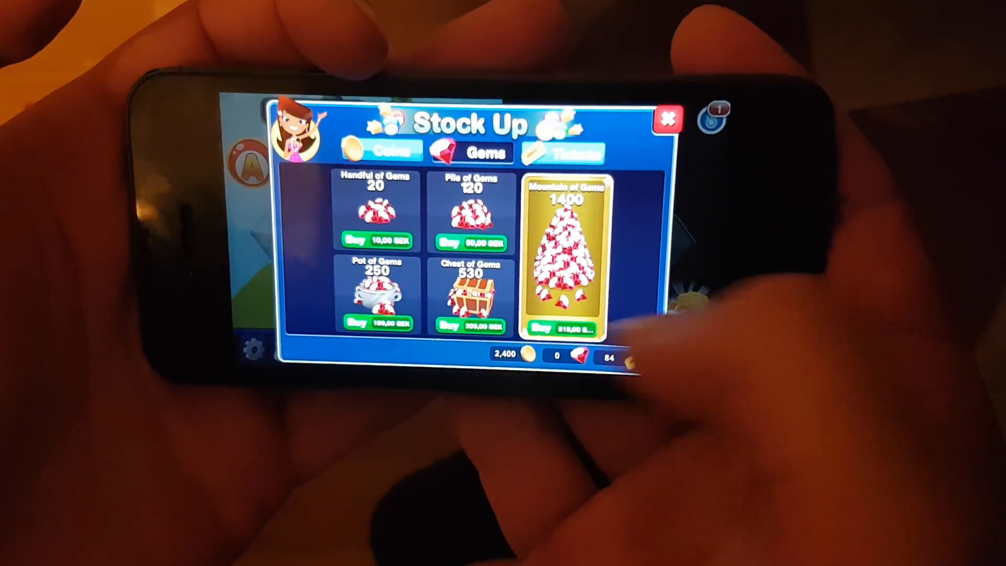